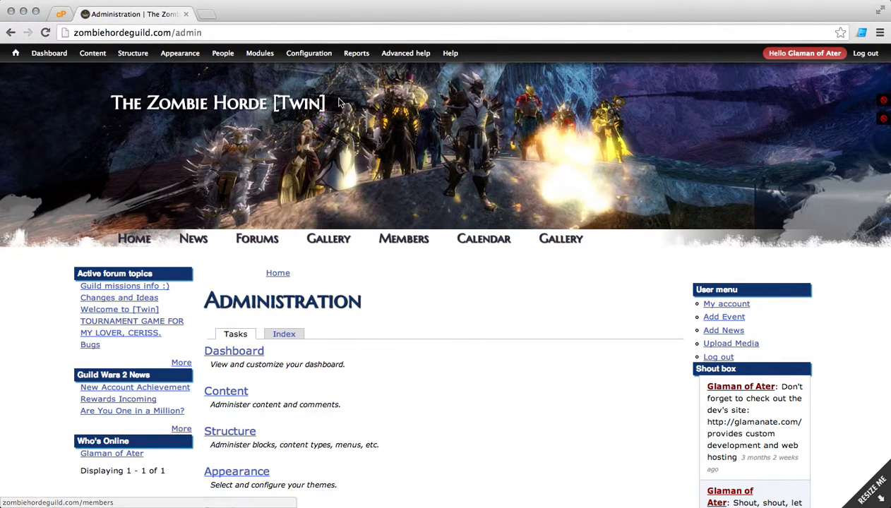
- Reach the Cron settings page via Configuration > System in the admin toolbar
left_click(308, 53)
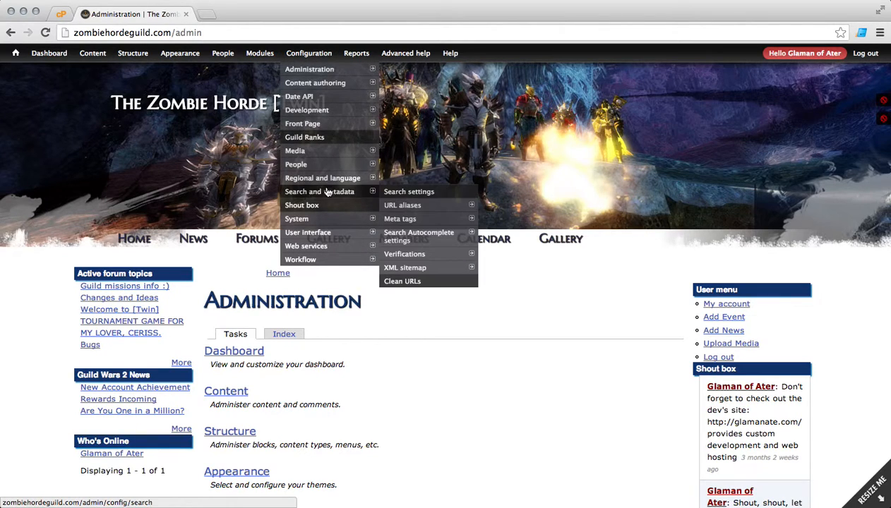
mouse_move(296, 219)
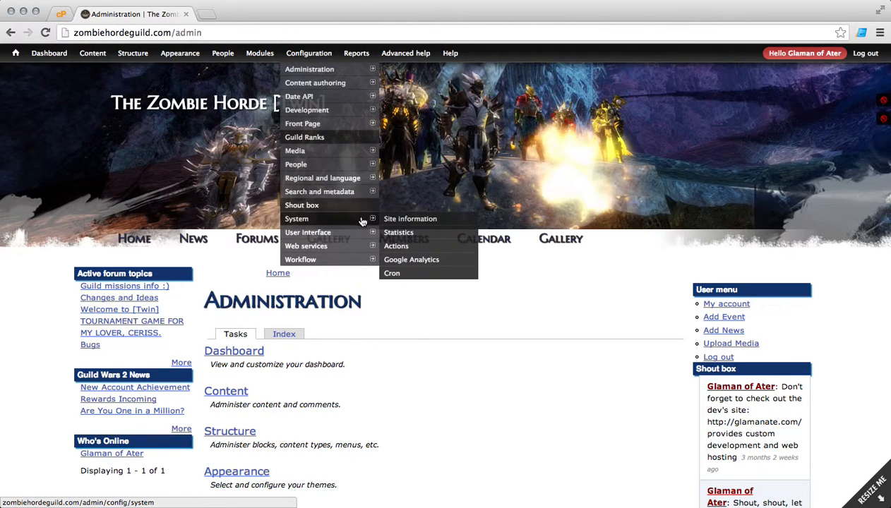
left_click(393, 274)
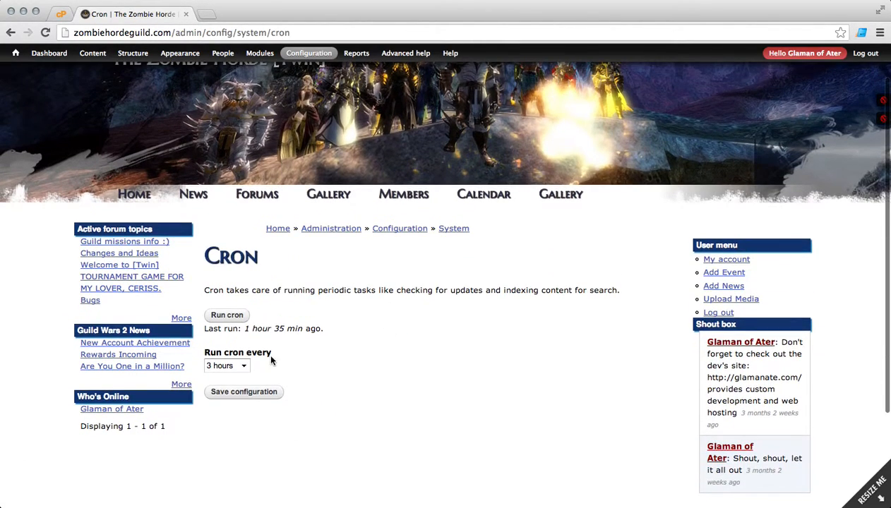
- Set 'Run cron every' from 3 hours to Never and save the configuration
left_click(226, 365)
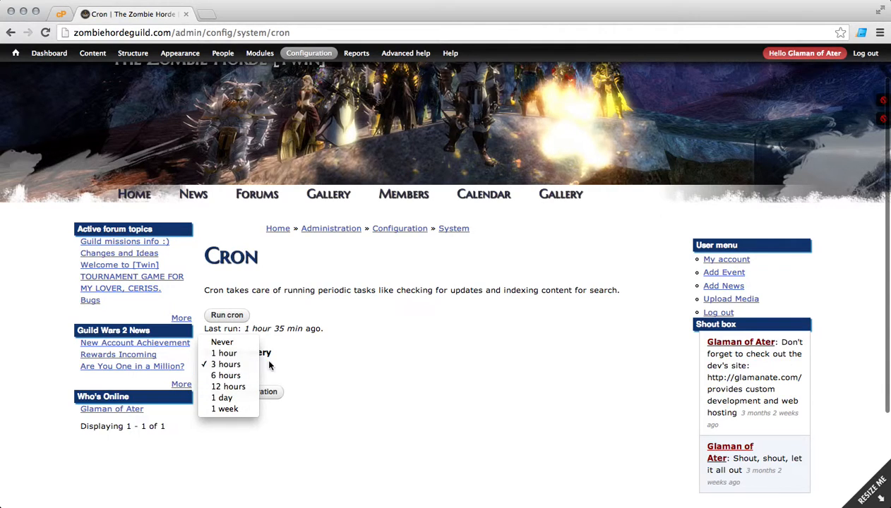
left_click(226, 365)
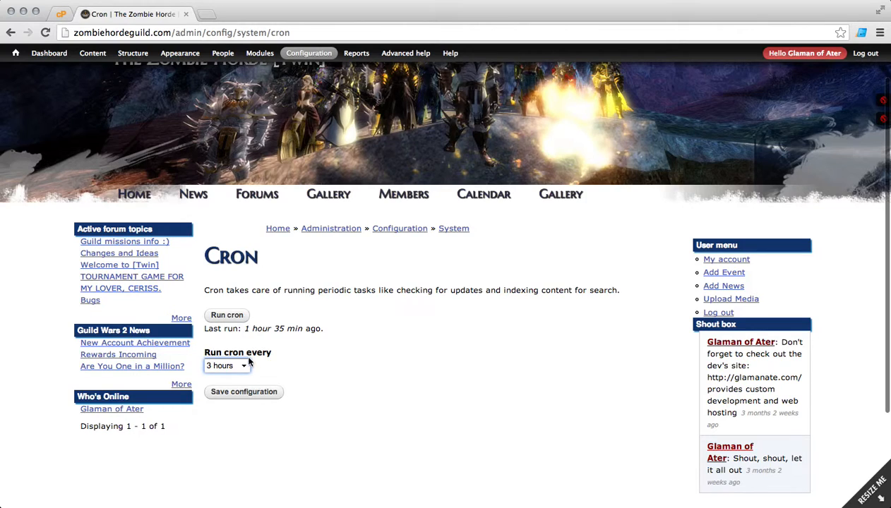
mouse_move(235, 341)
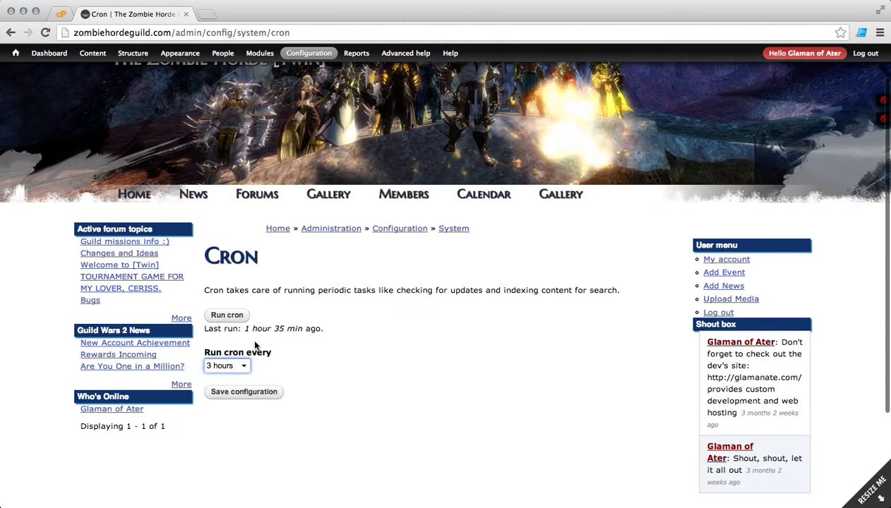
mouse_move(259, 353)
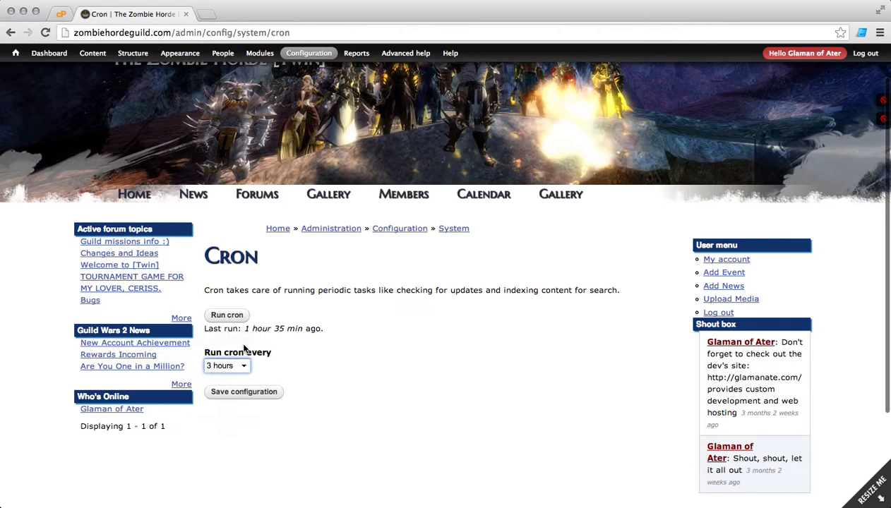
left_click(243, 393)
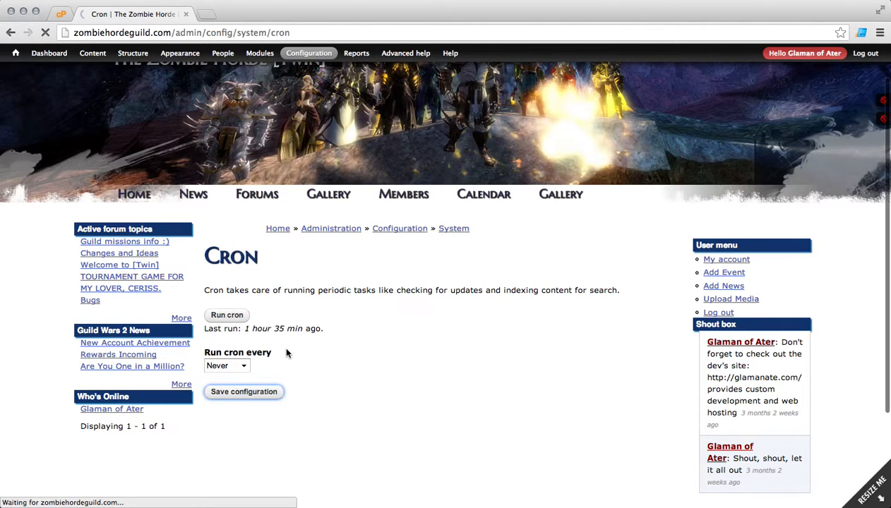
left_click(243, 392)
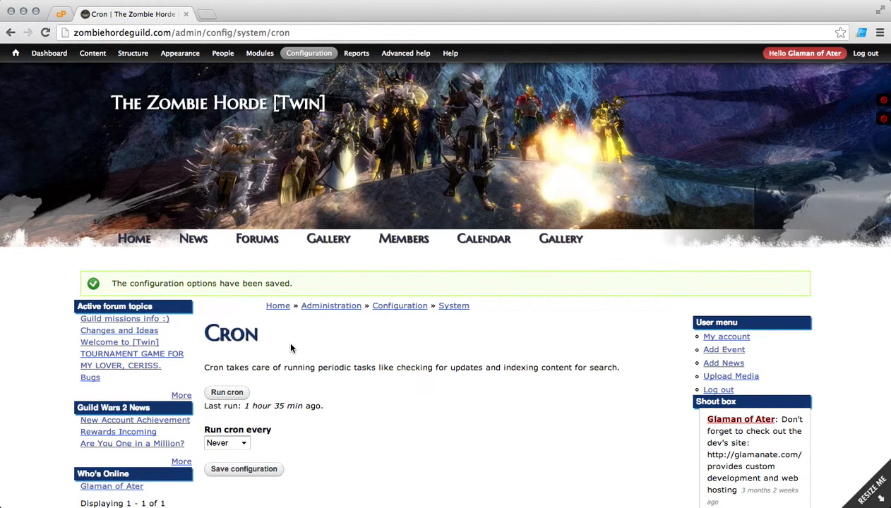
mouse_move(302, 337)
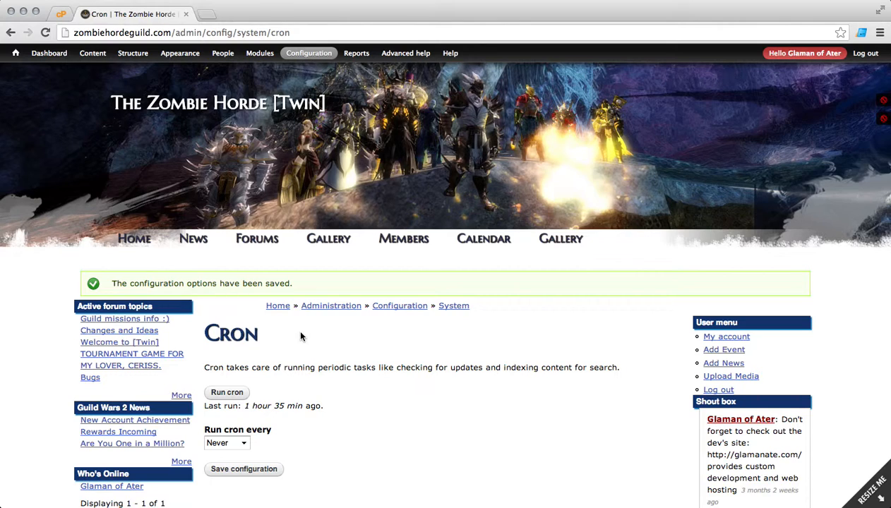
mouse_move(322, 139)
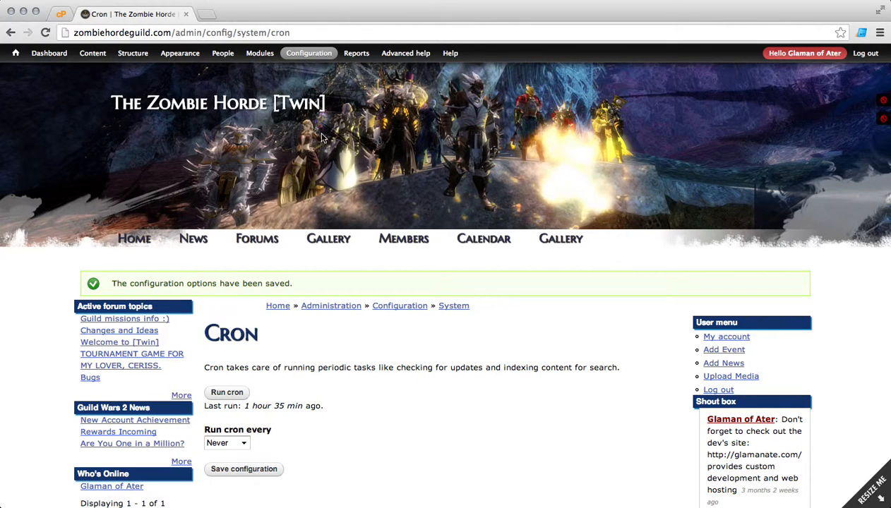
- From Reports > Status report, copy the external cron.php?cron_key= link address
left_click(356, 53)
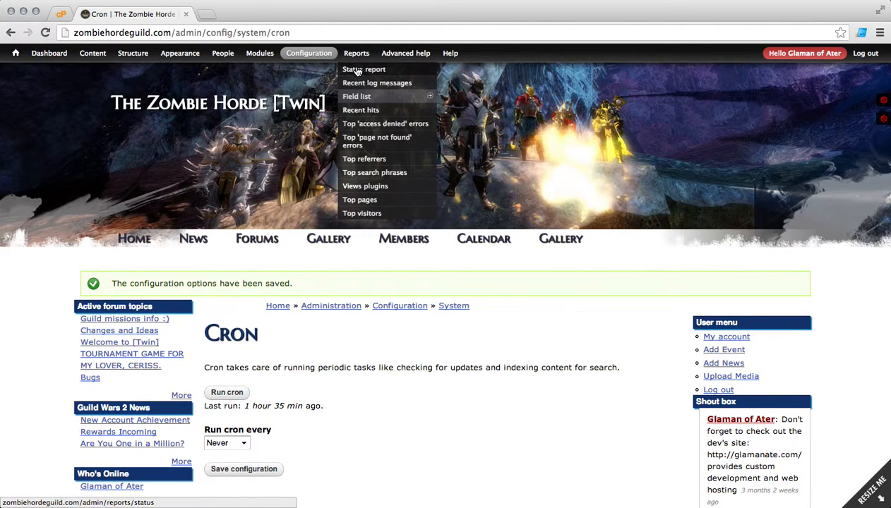
left_click(365, 69)
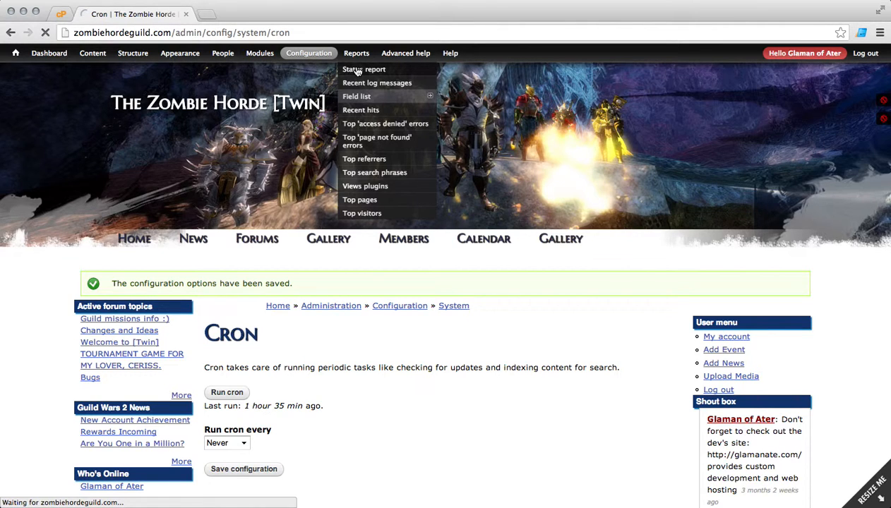
left_click(364, 69)
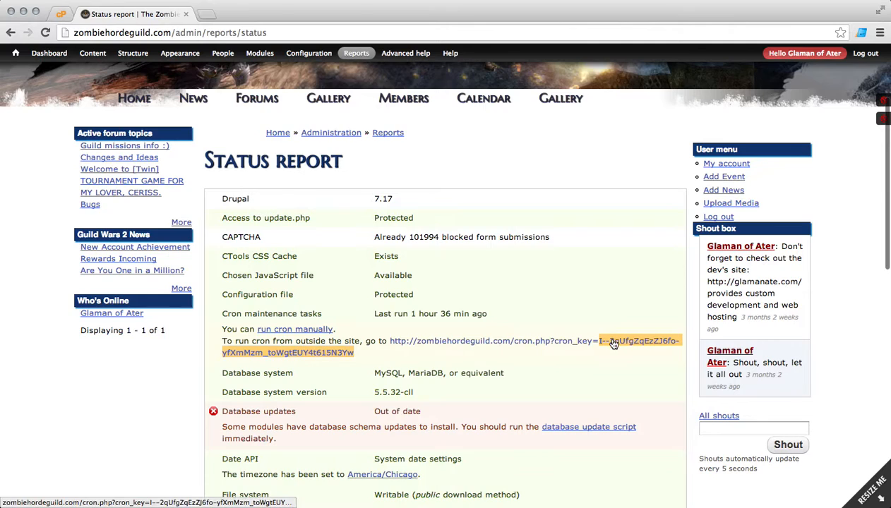
right_click(613, 341)
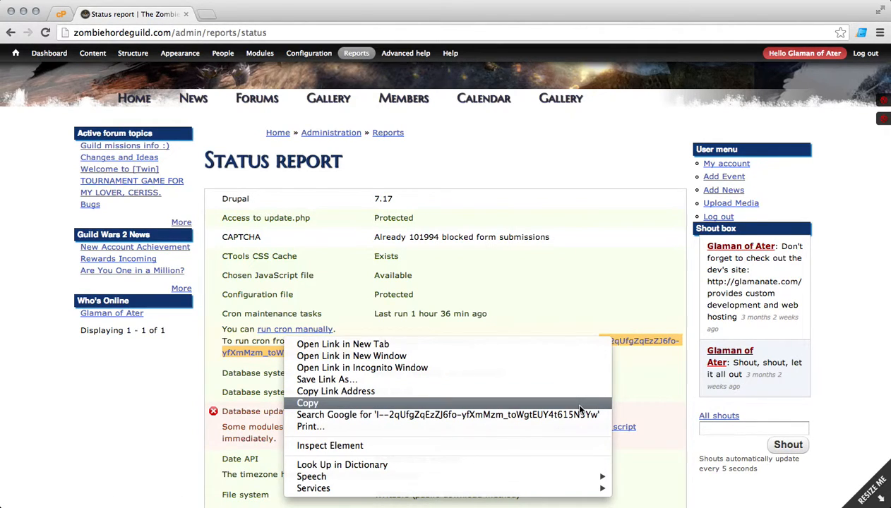
left_click(308, 402)
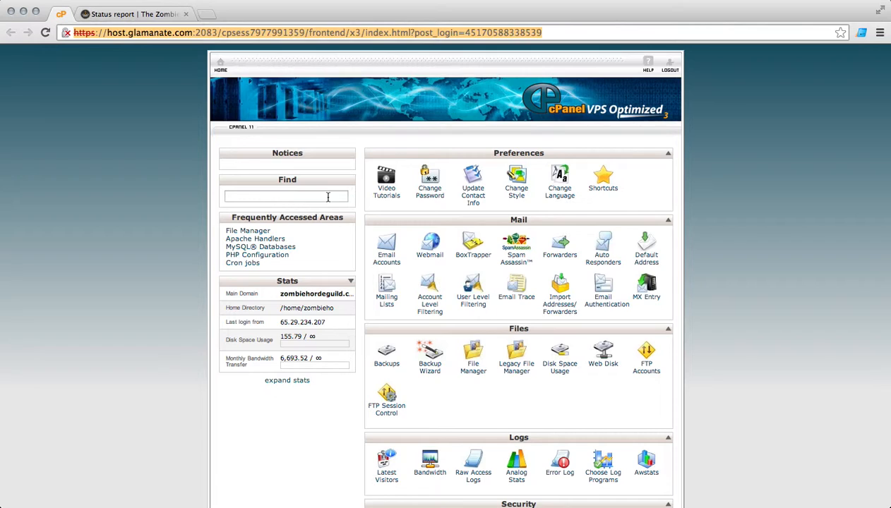
- Search the cPanel features for 'cron' and go to the Cron Jobs page
left_click(285, 197)
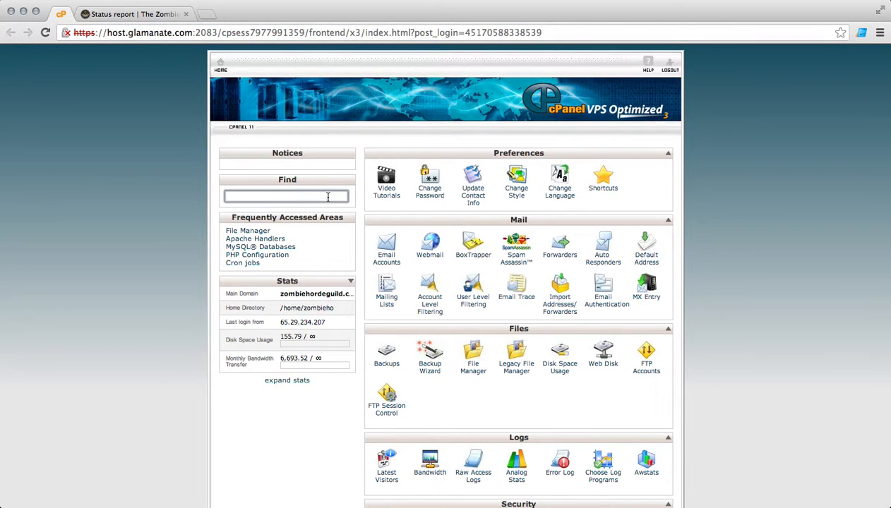
type("cron")
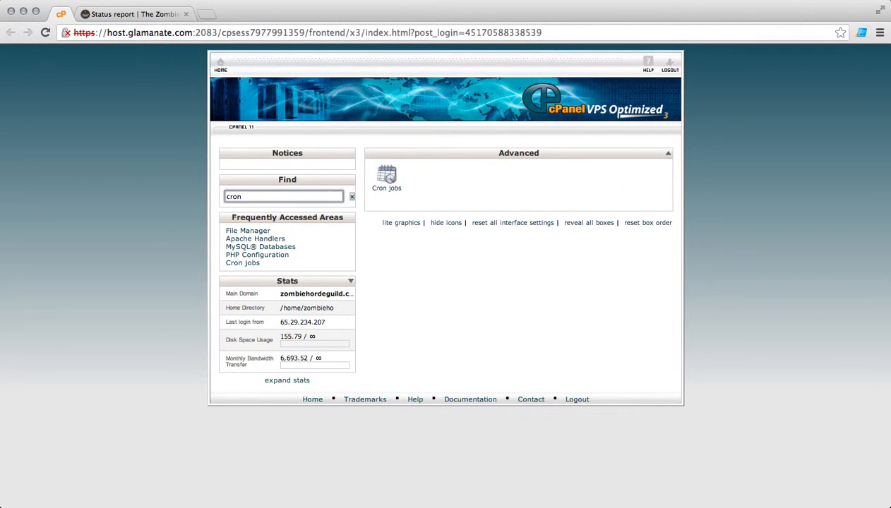
left_click(387, 177)
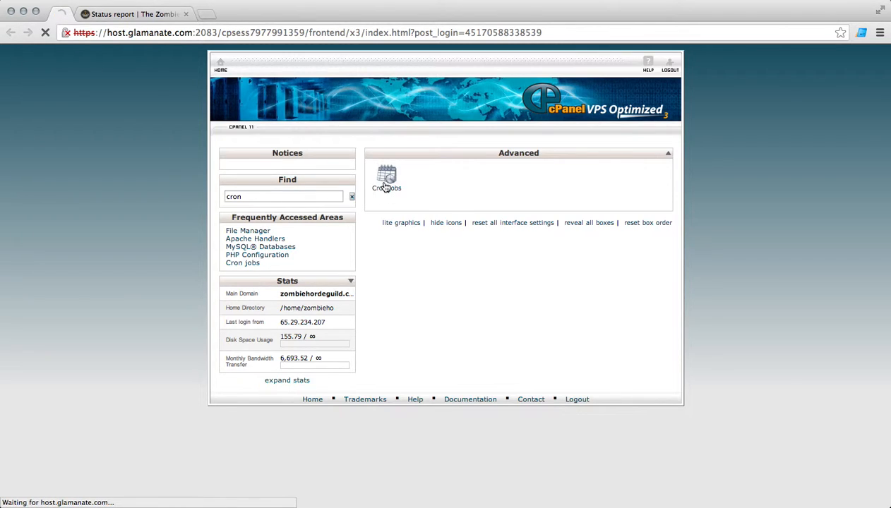
left_click(387, 177)
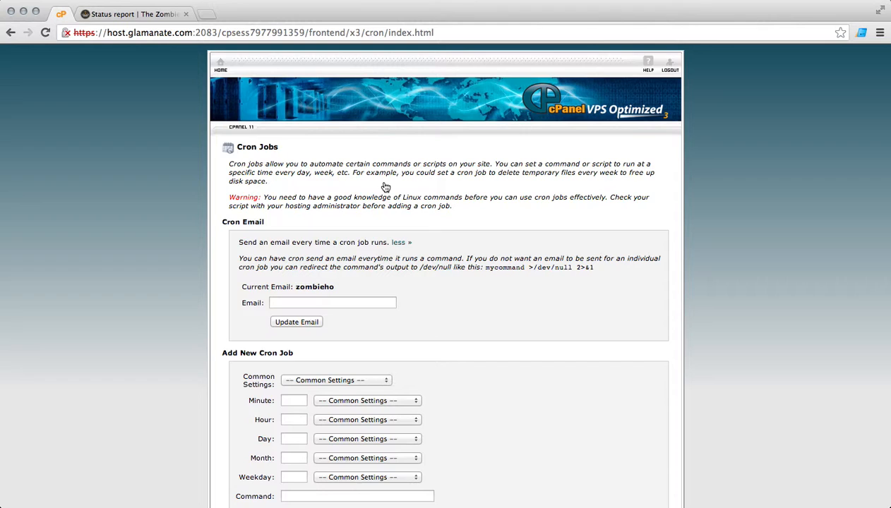
- Choose the 'Twice a day' preset and edit the Hour field to 0,6
scroll("down", 3)
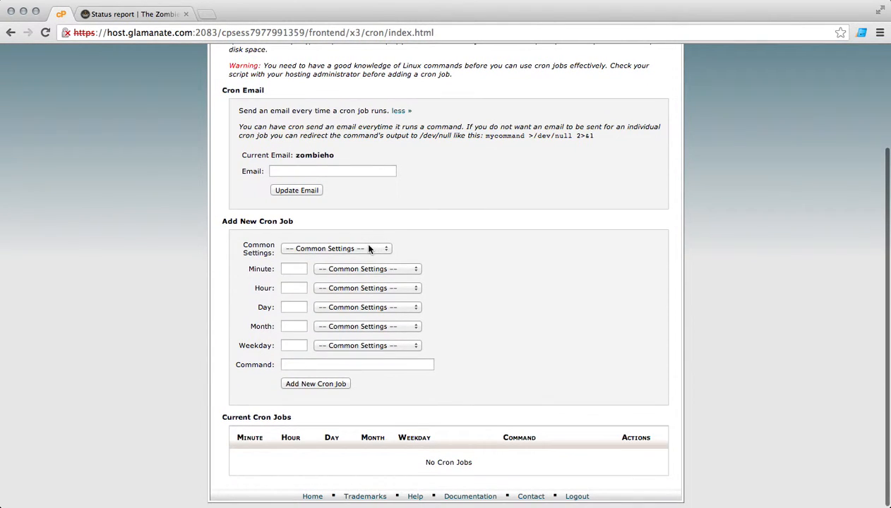
left_click(336, 249)
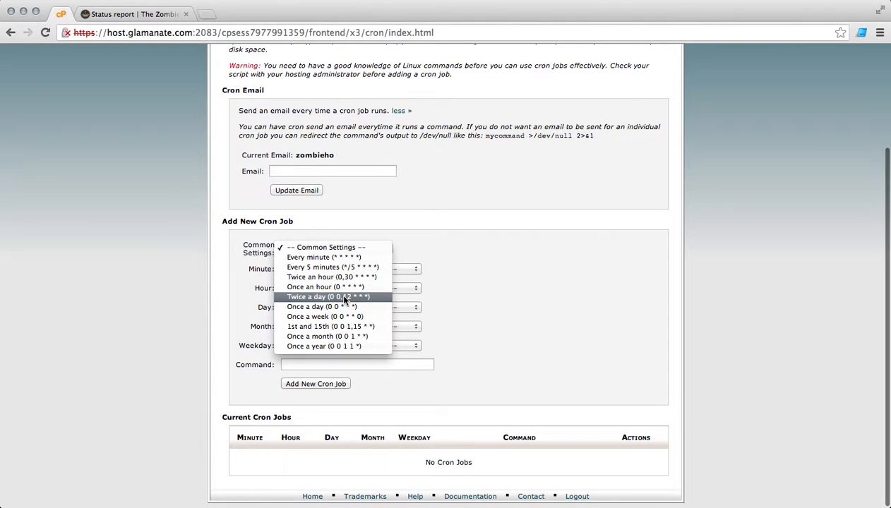
left_click(328, 297)
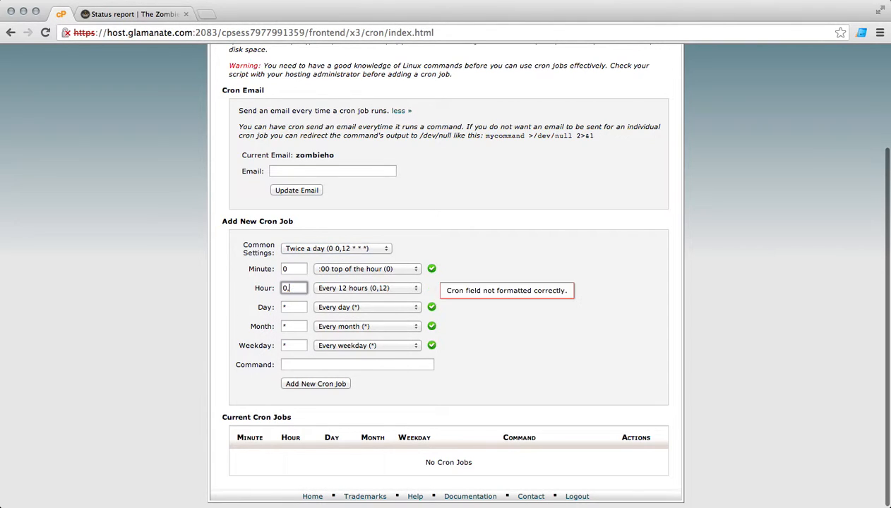
type("6")
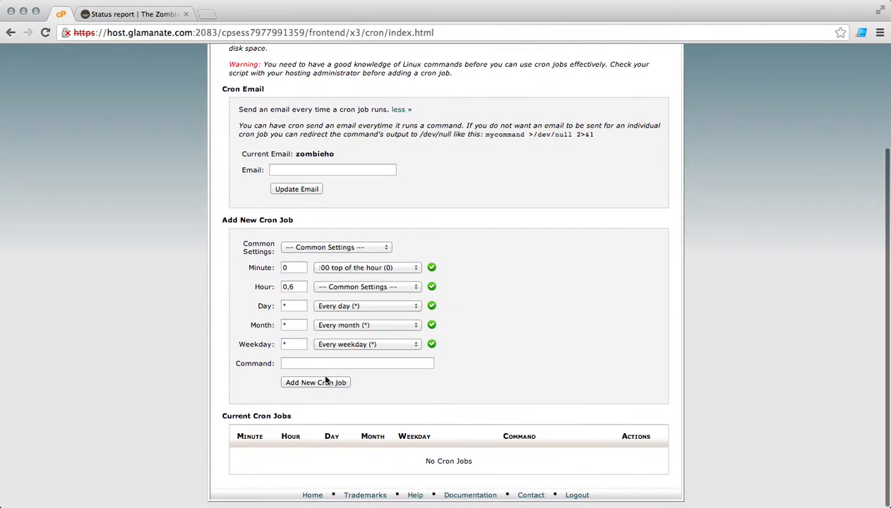
- Enter the command 'cd /home/.../public_html/ && /usr/bin/php -f cron.php cron_key=…' and add the cron job
left_click(356, 363)
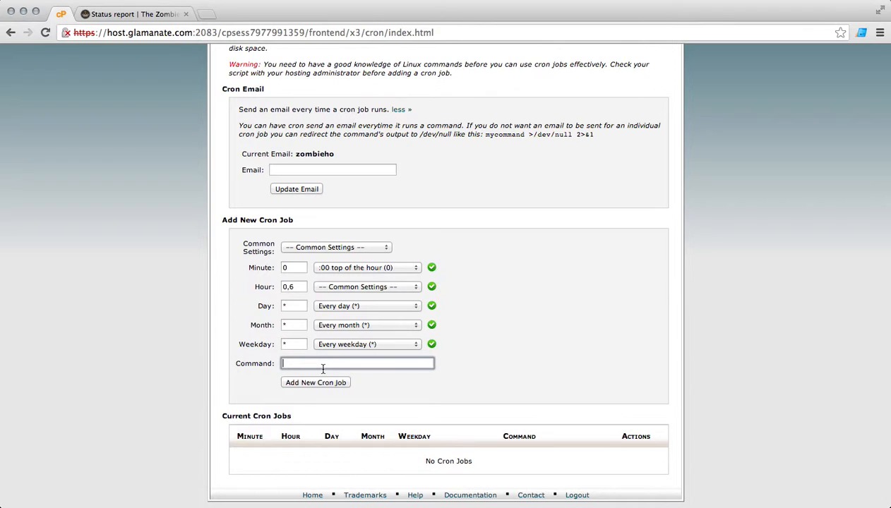
type("cd /home/")
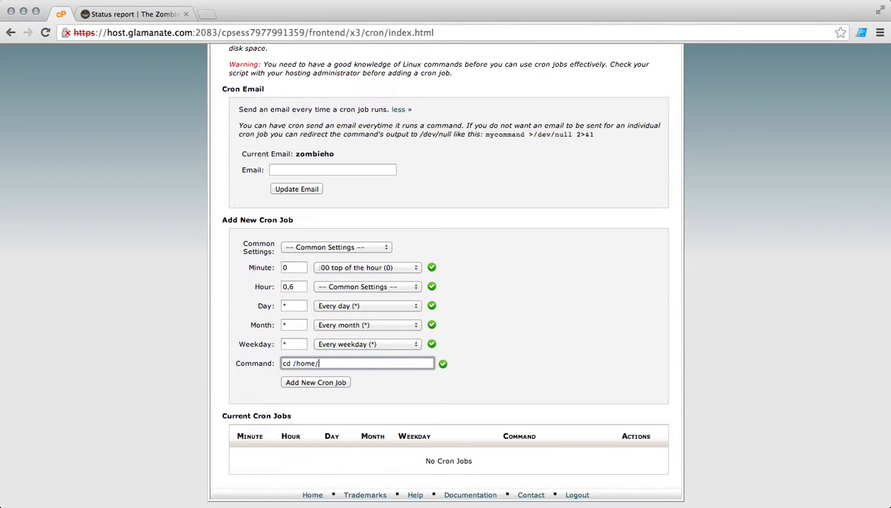
type("zombieho")
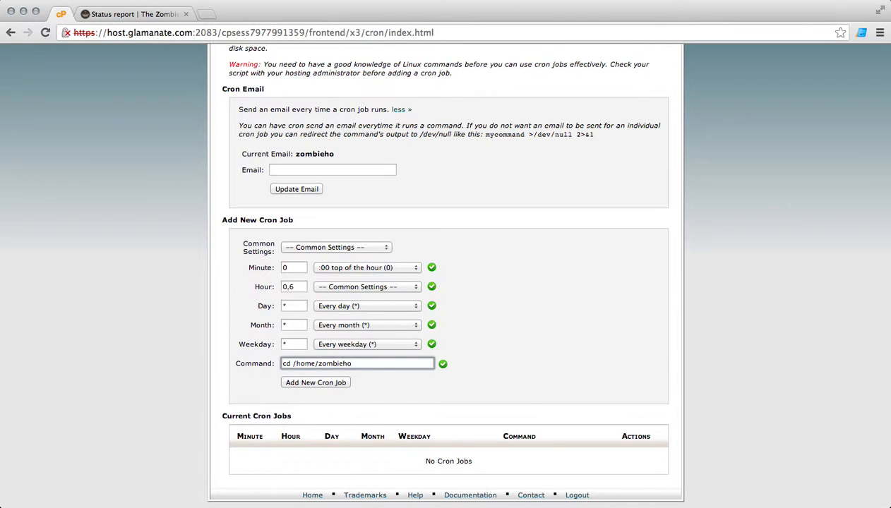
type("/public_html/ &&")
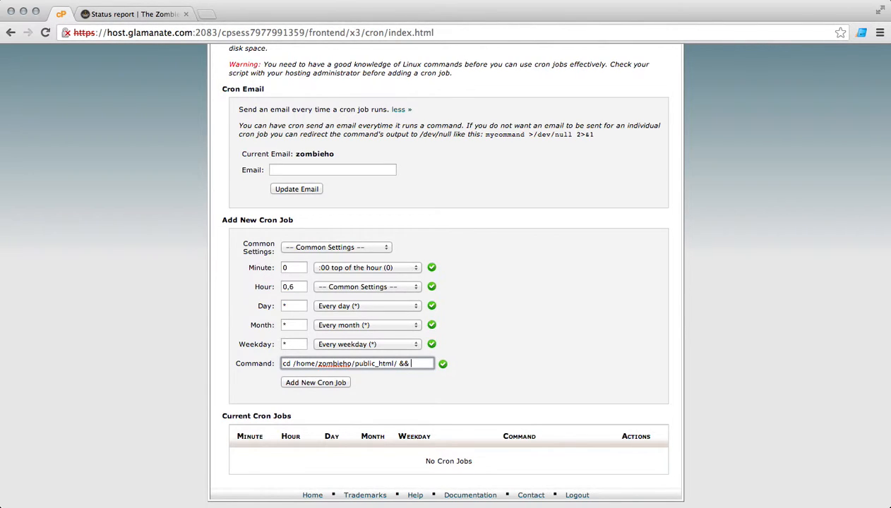
type("/usr/bin/php")
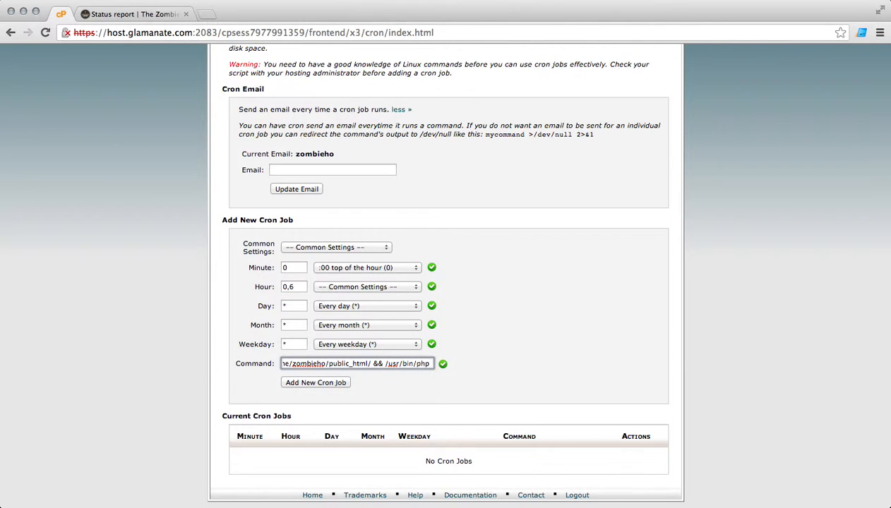
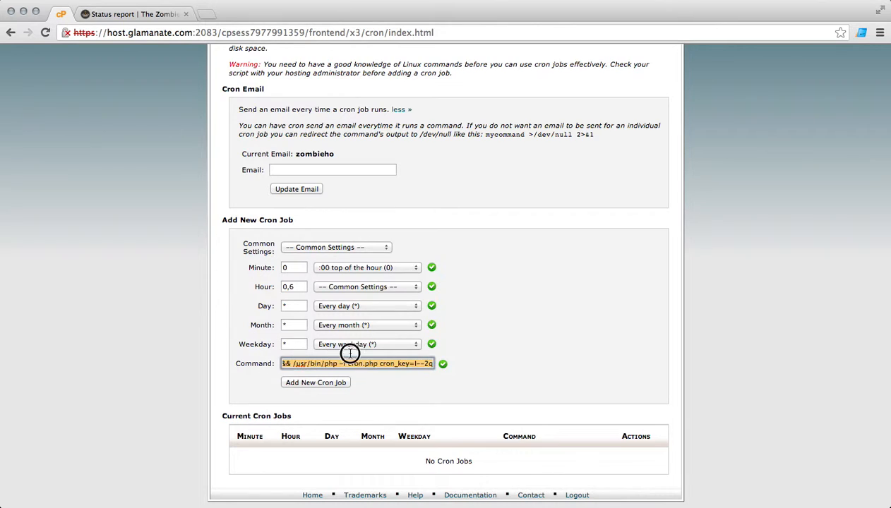
left_click(378, 363)
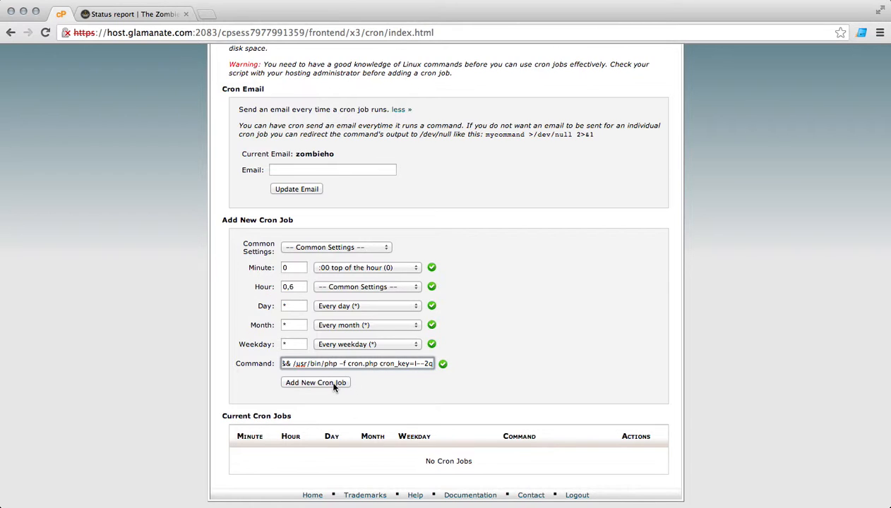
left_click(315, 382)
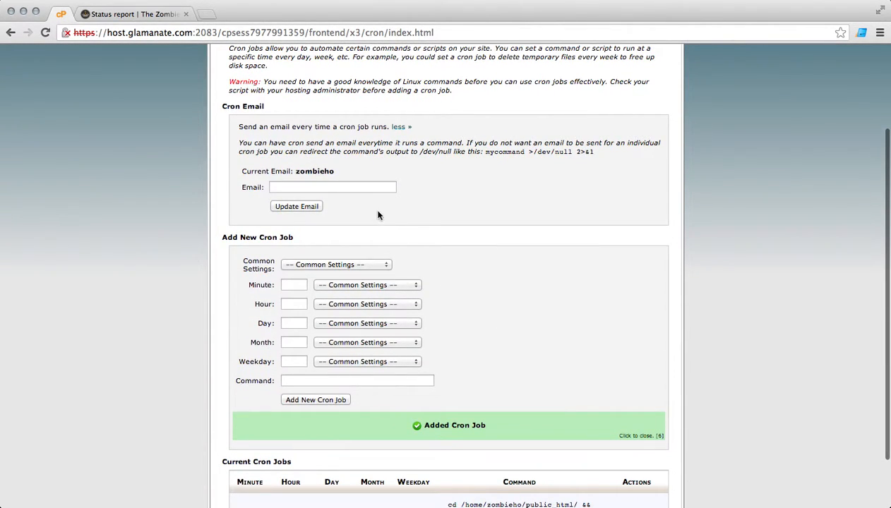
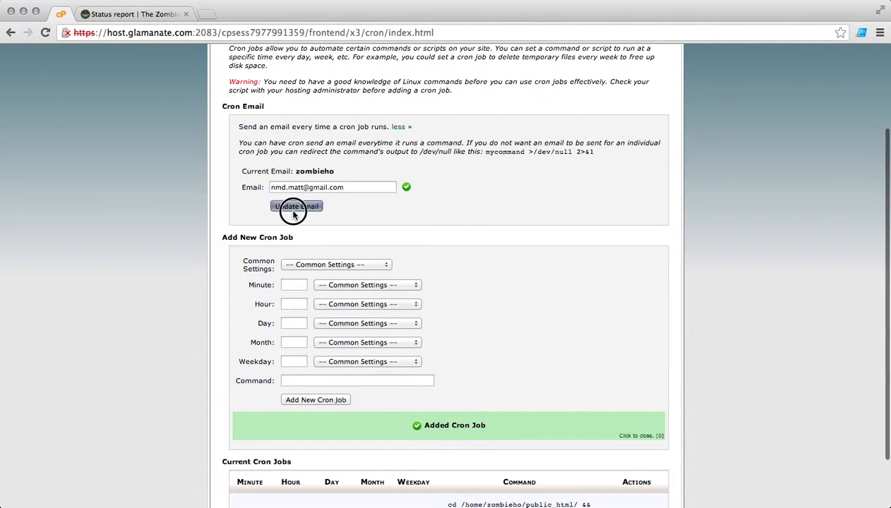
- Enter the new address in the Cron Email field and update it
left_click(297, 206)
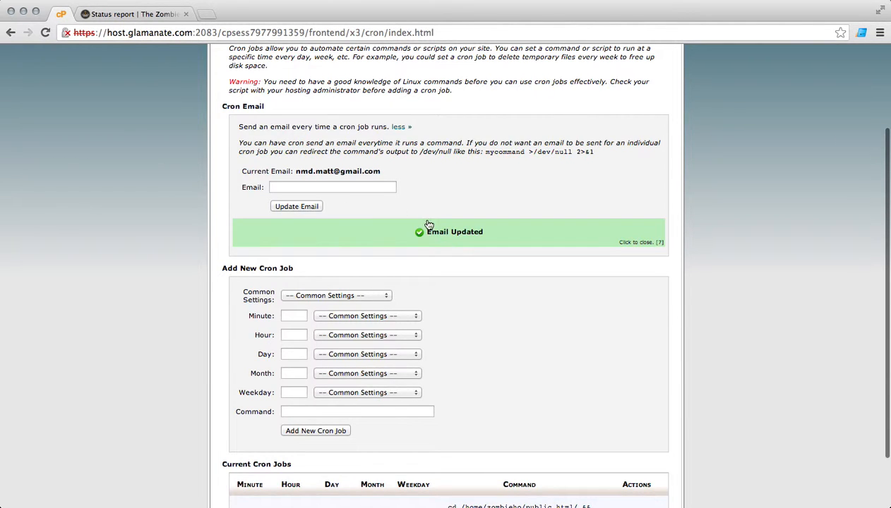
scroll("down", 3)
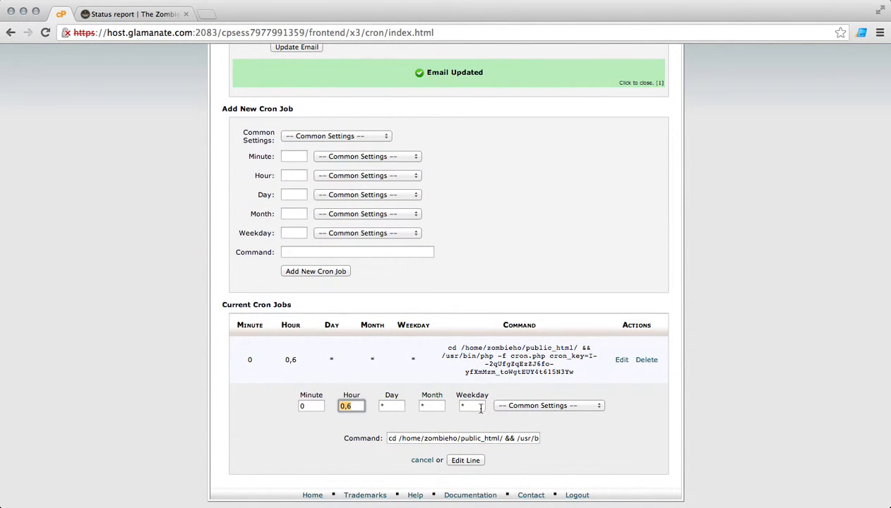
- Change the cron.php job's schedule to the 'Every 5 minutes' preset and save the edit
left_click(548, 405)
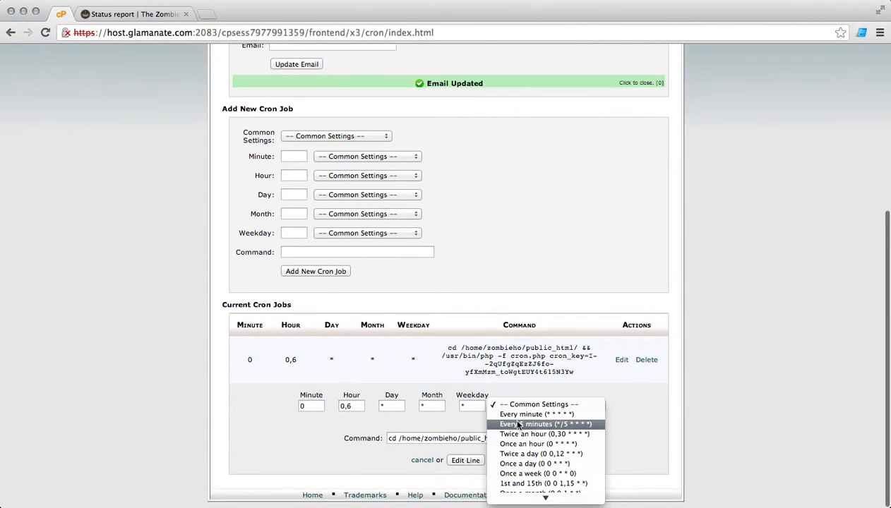
left_click(546, 424)
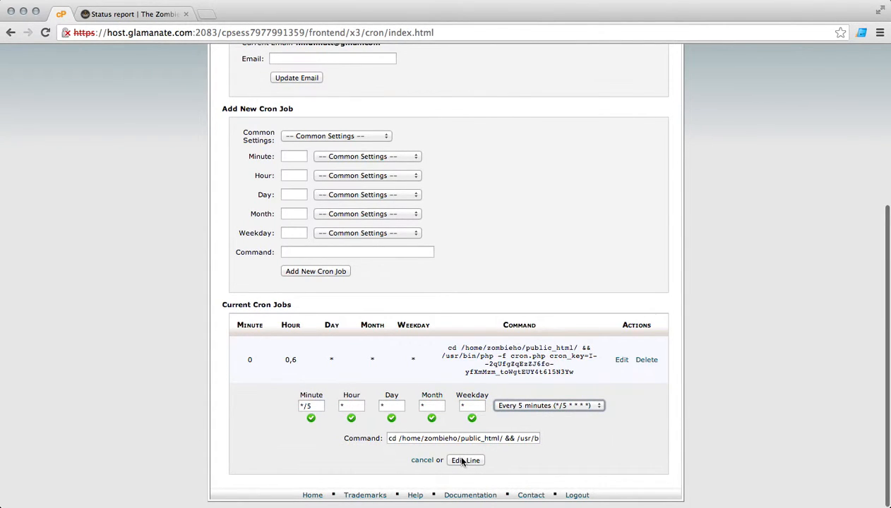
left_click(466, 460)
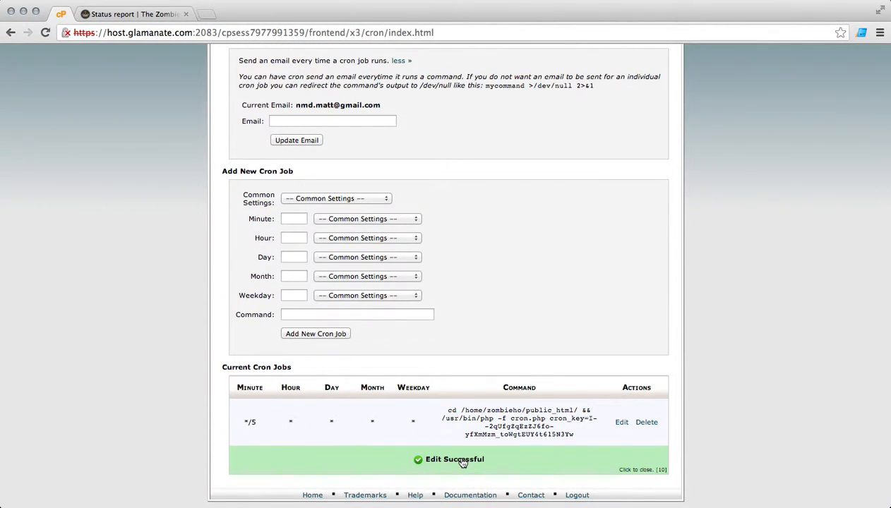